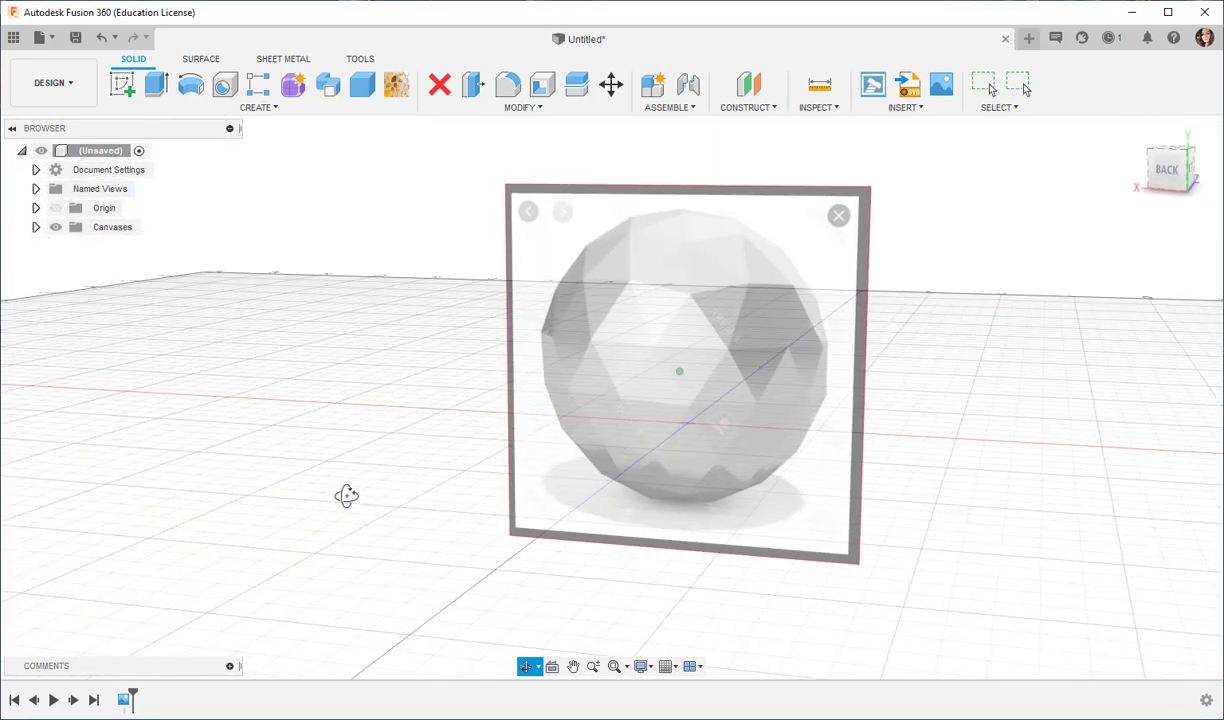
Step: Open a new blank design and turn off design history capture, confirming timeline removal
click(983, 85)
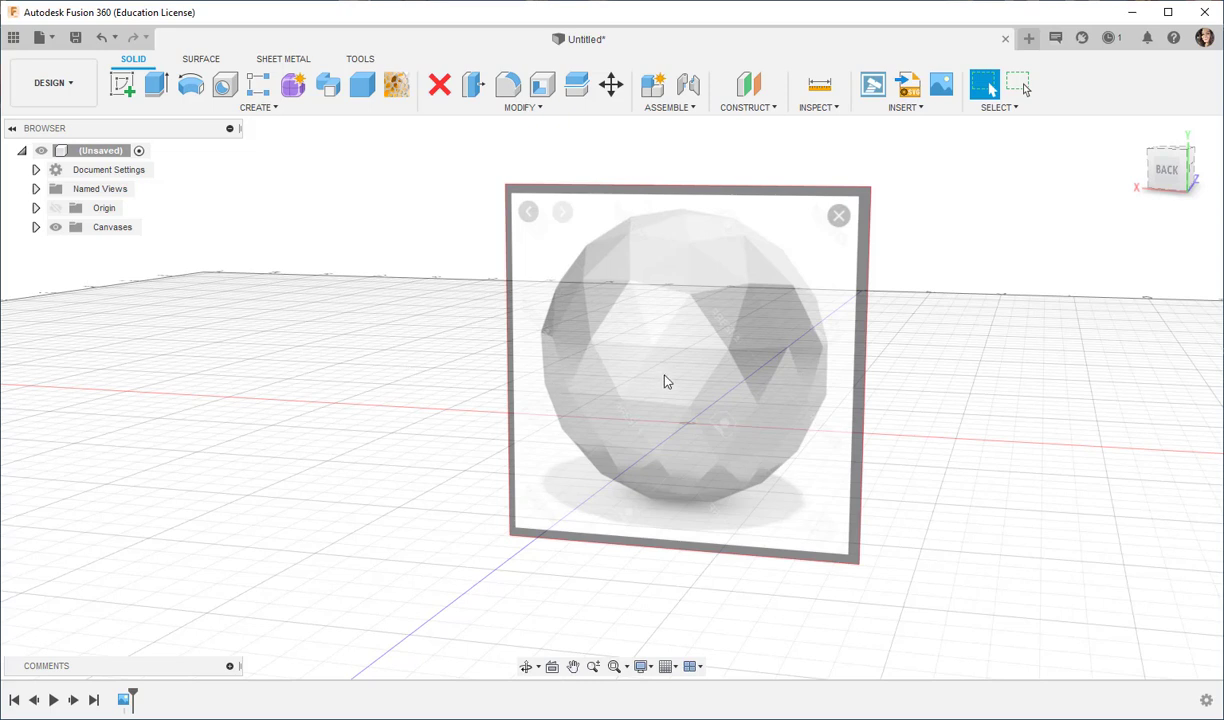
mouse_move(650, 203)
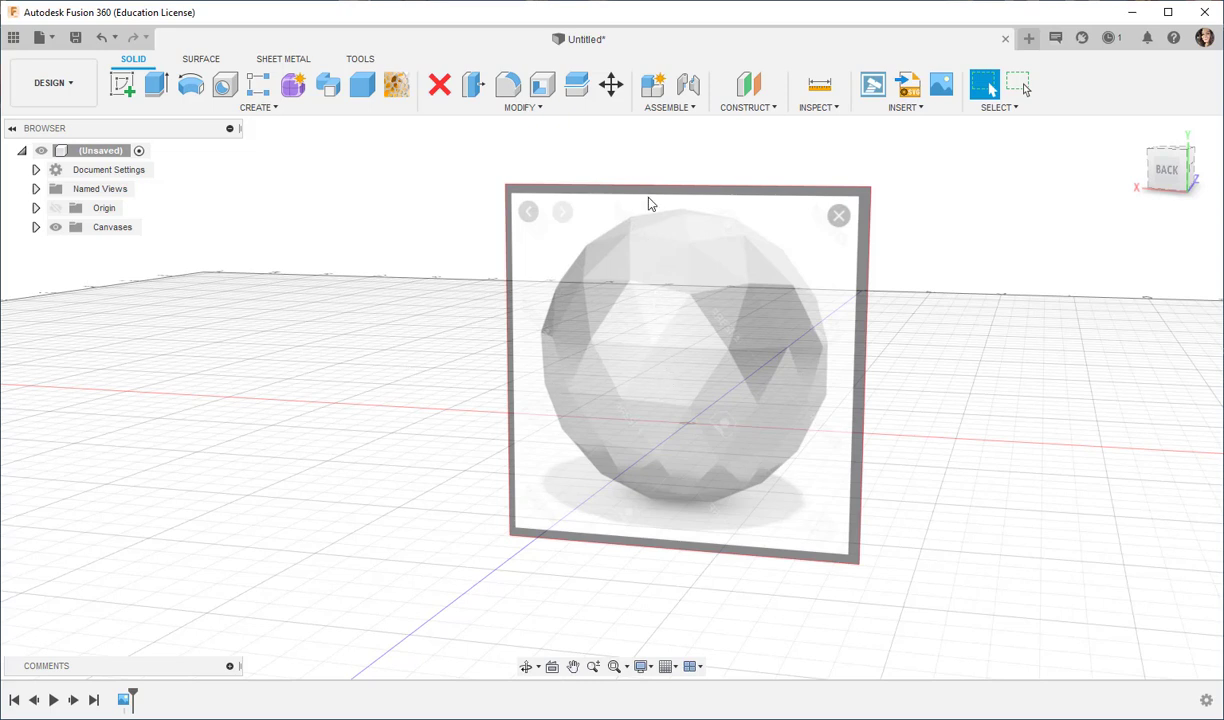
mouse_move(623, 235)
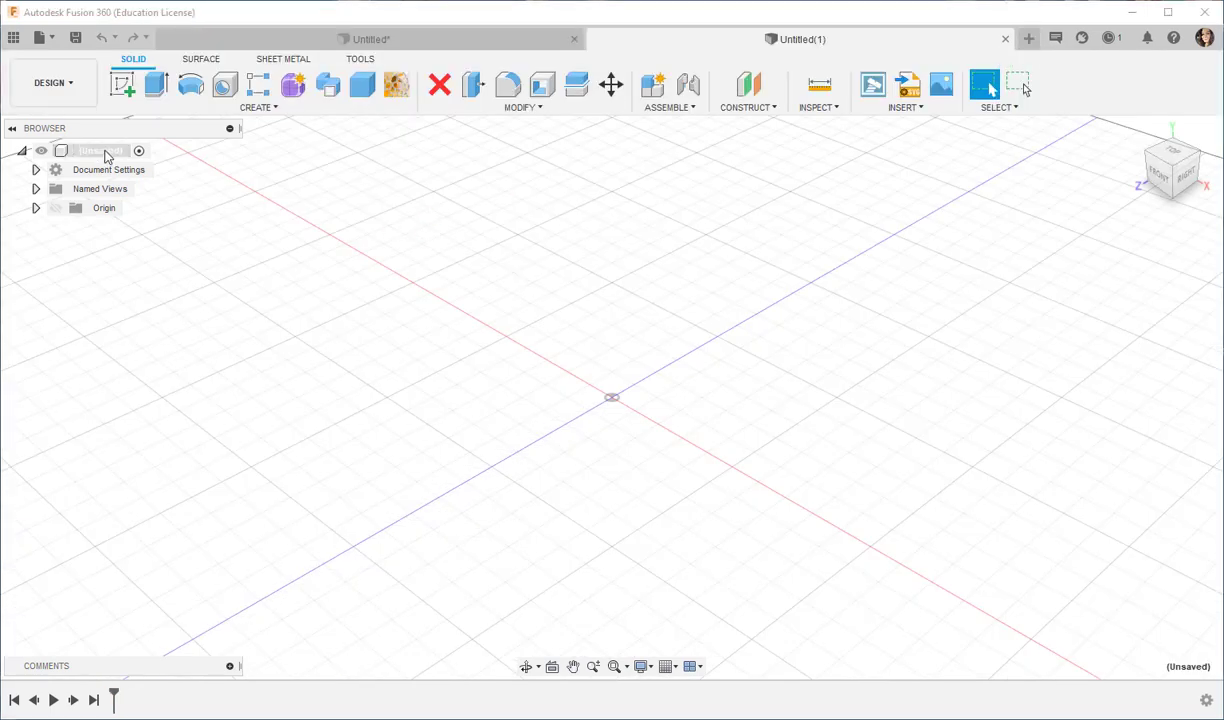
right_click(95, 150)
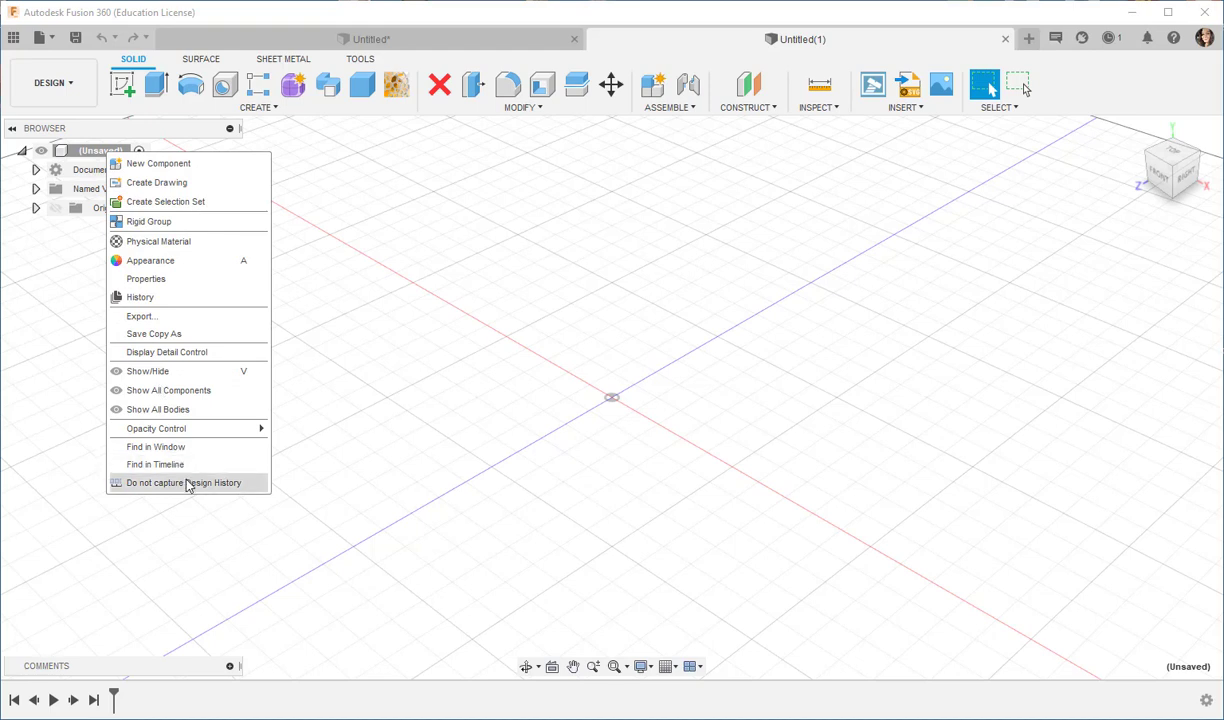
click(184, 483)
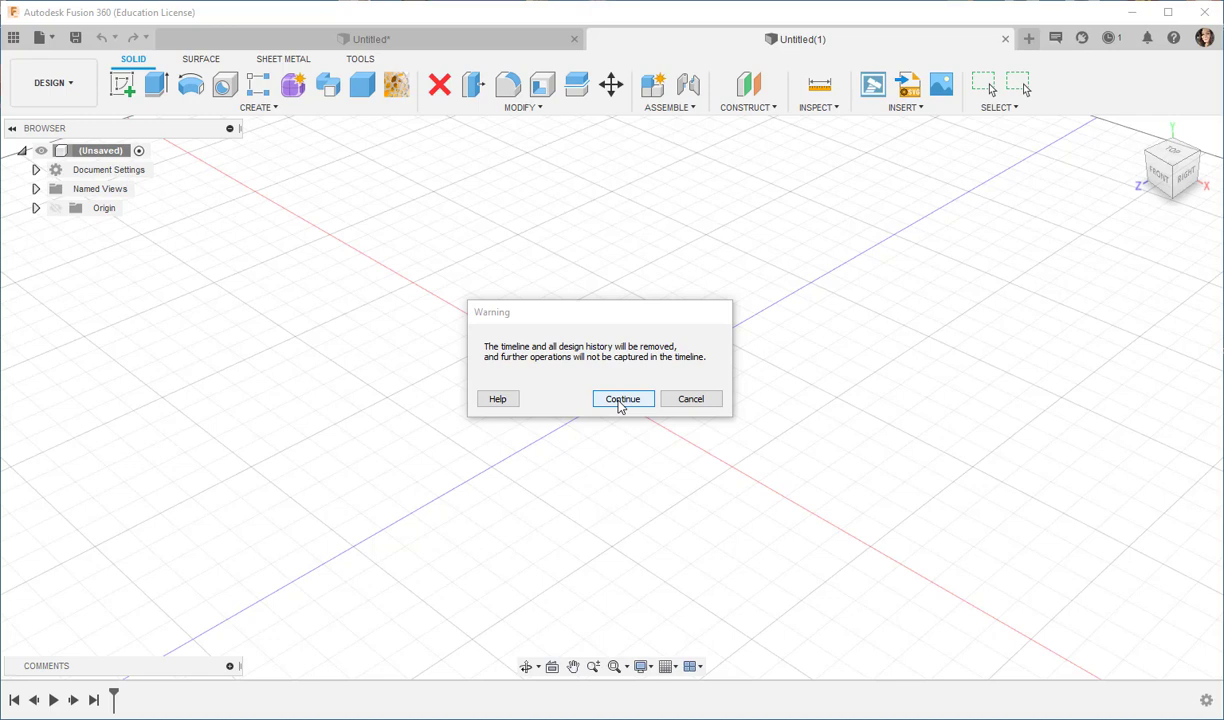
click(622, 399)
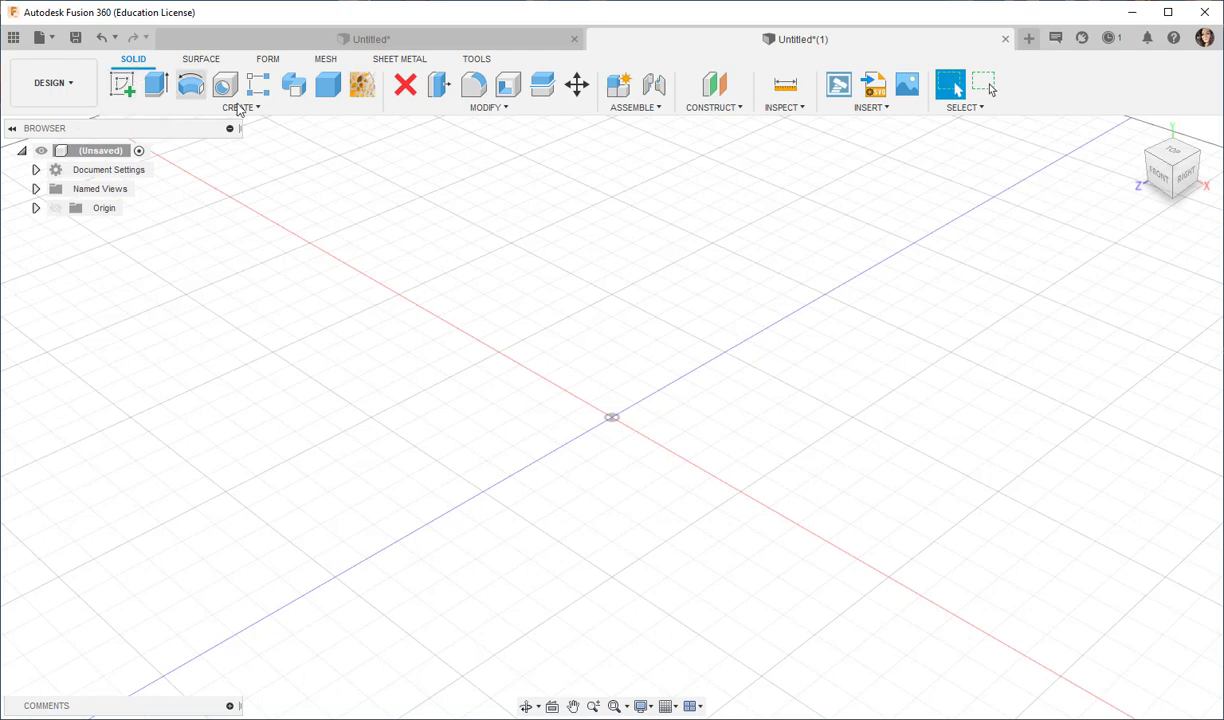
Step: Create a sphere at the origin with a diameter of about 71 mm
click(237, 107)
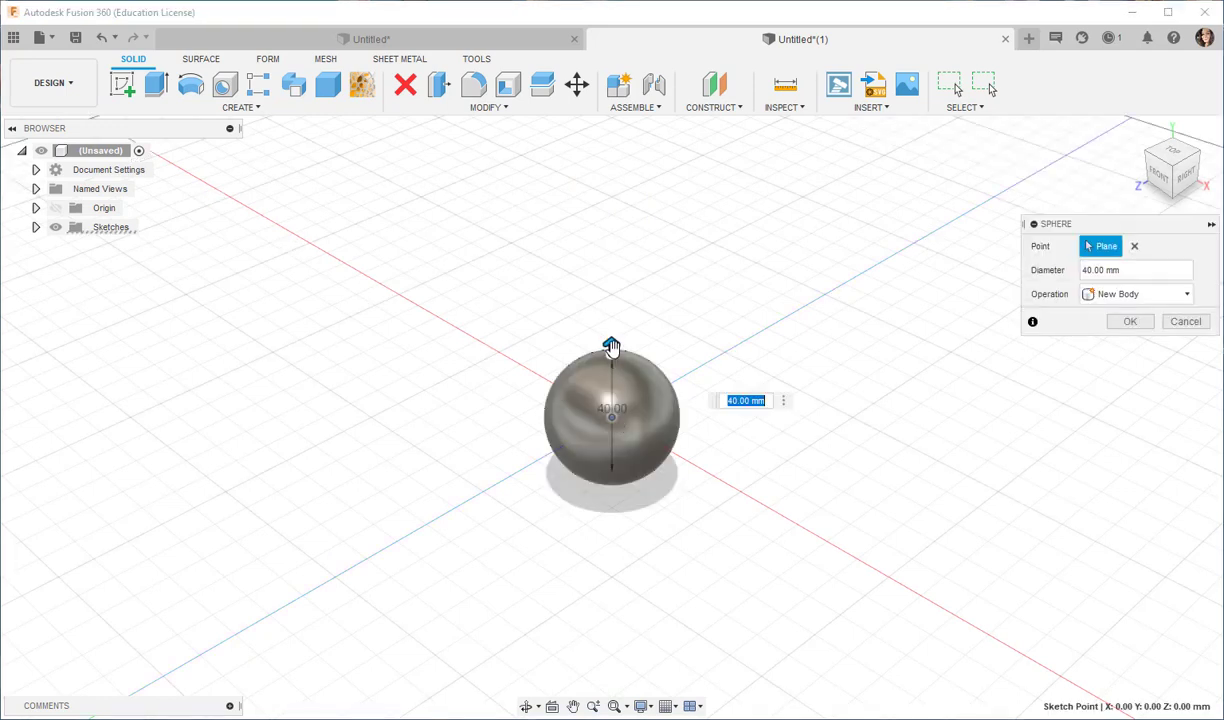
drag(611, 343, 611, 300)
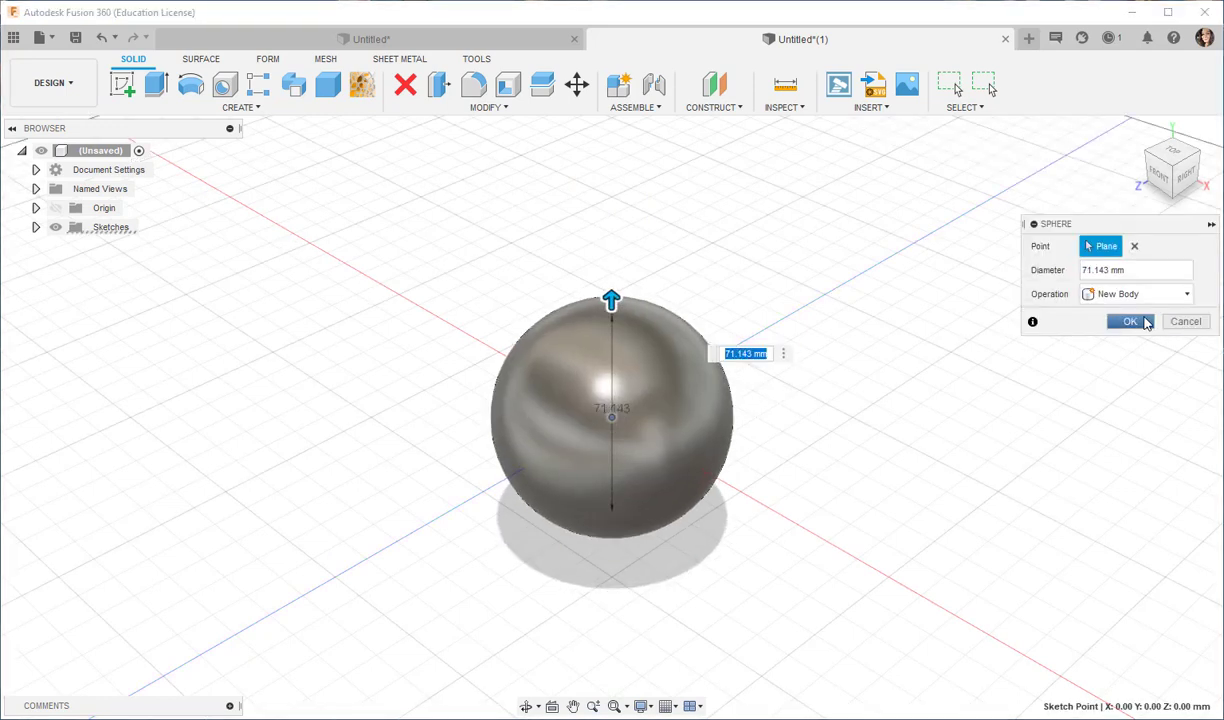
click(1129, 321)
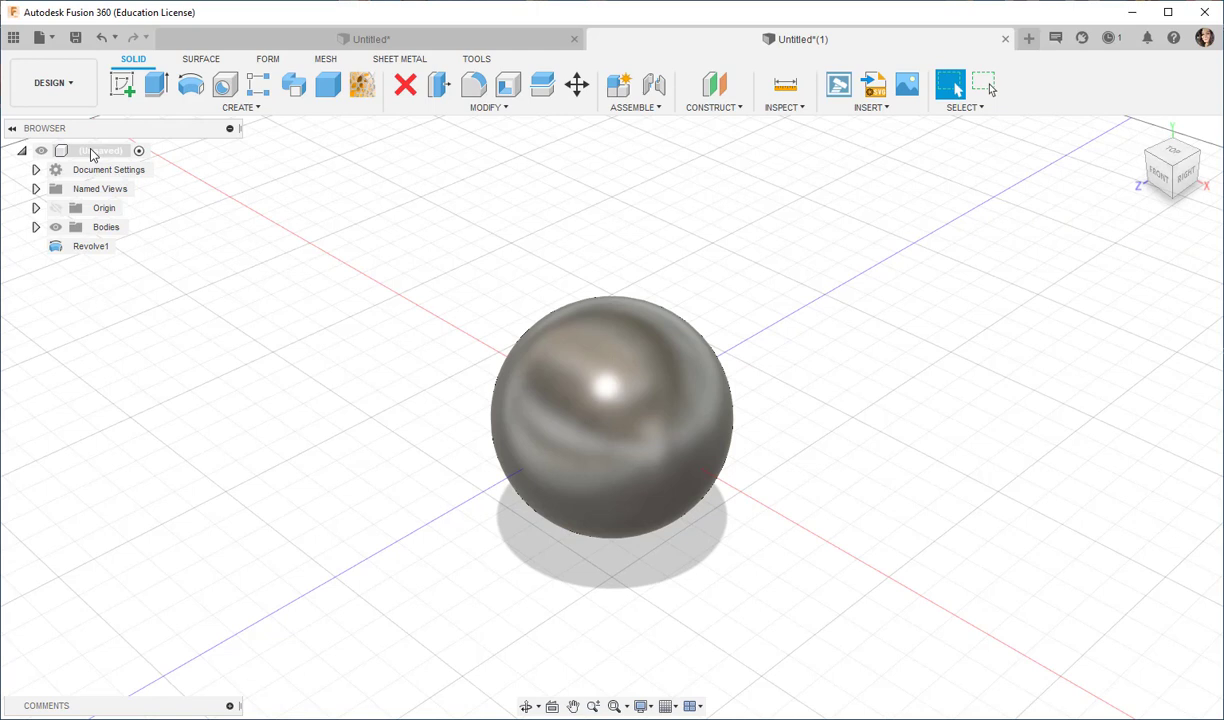
Step: Save the root component as a binary STL file on the Desktop
right_click(98, 150)
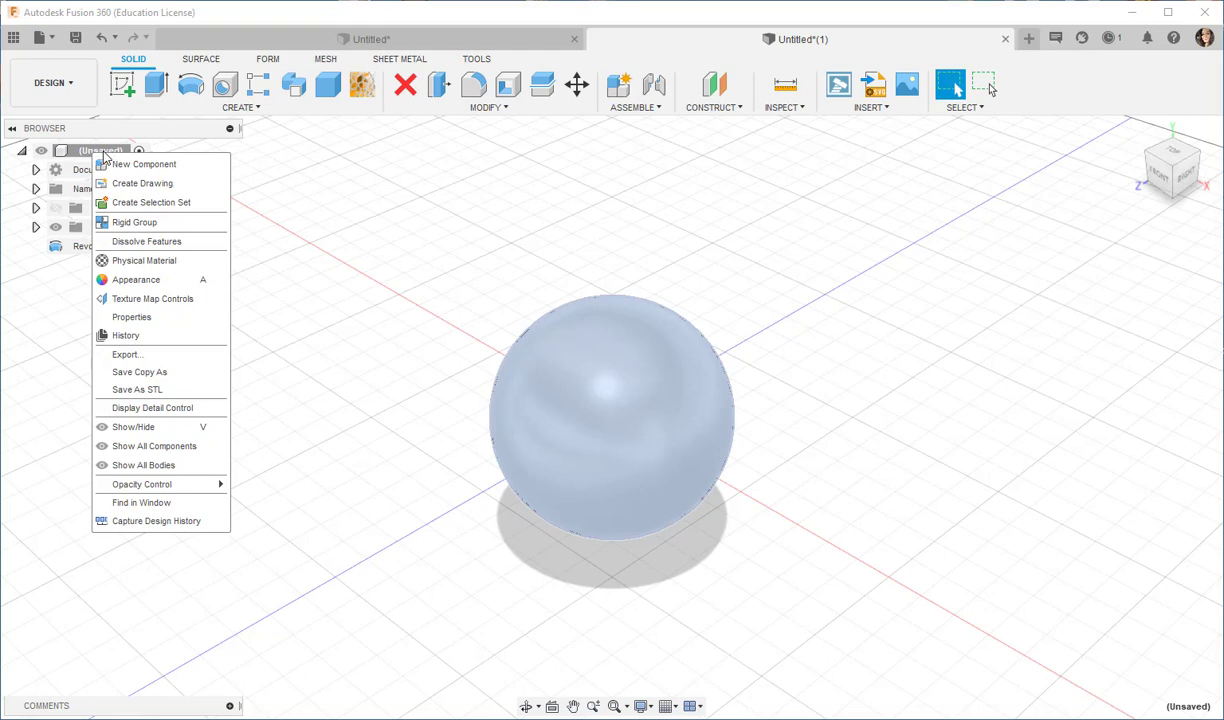
mouse_move(137, 389)
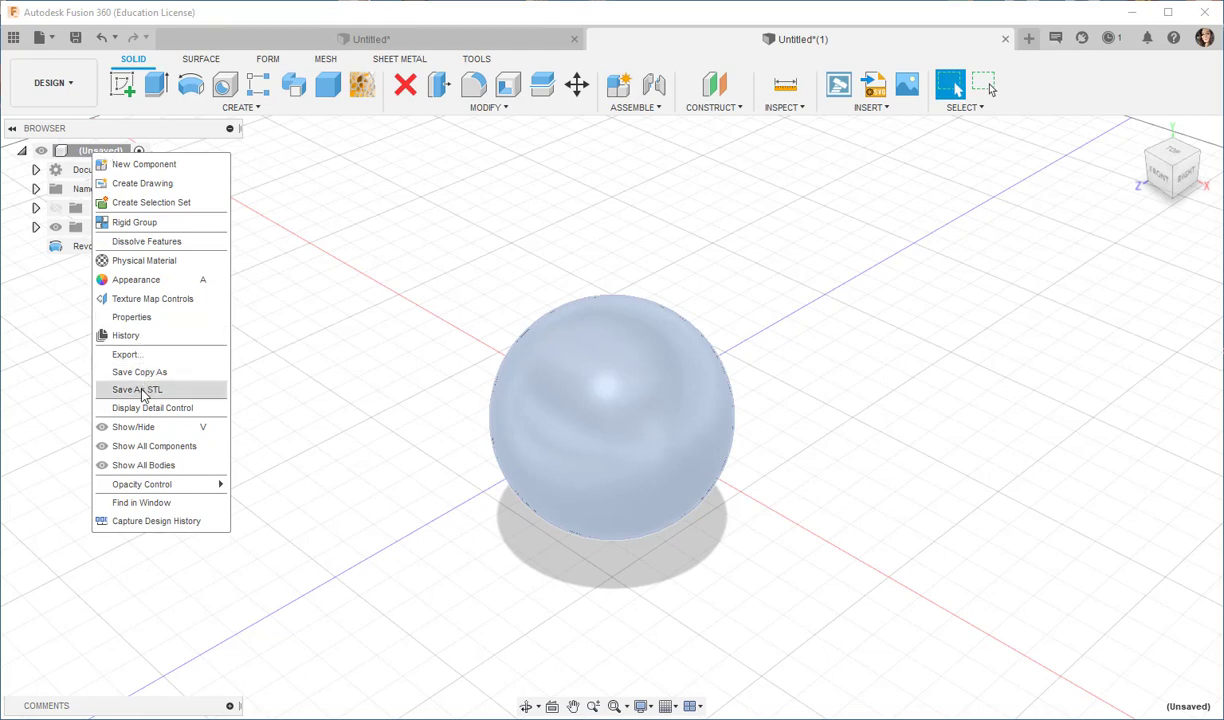
click(135, 389)
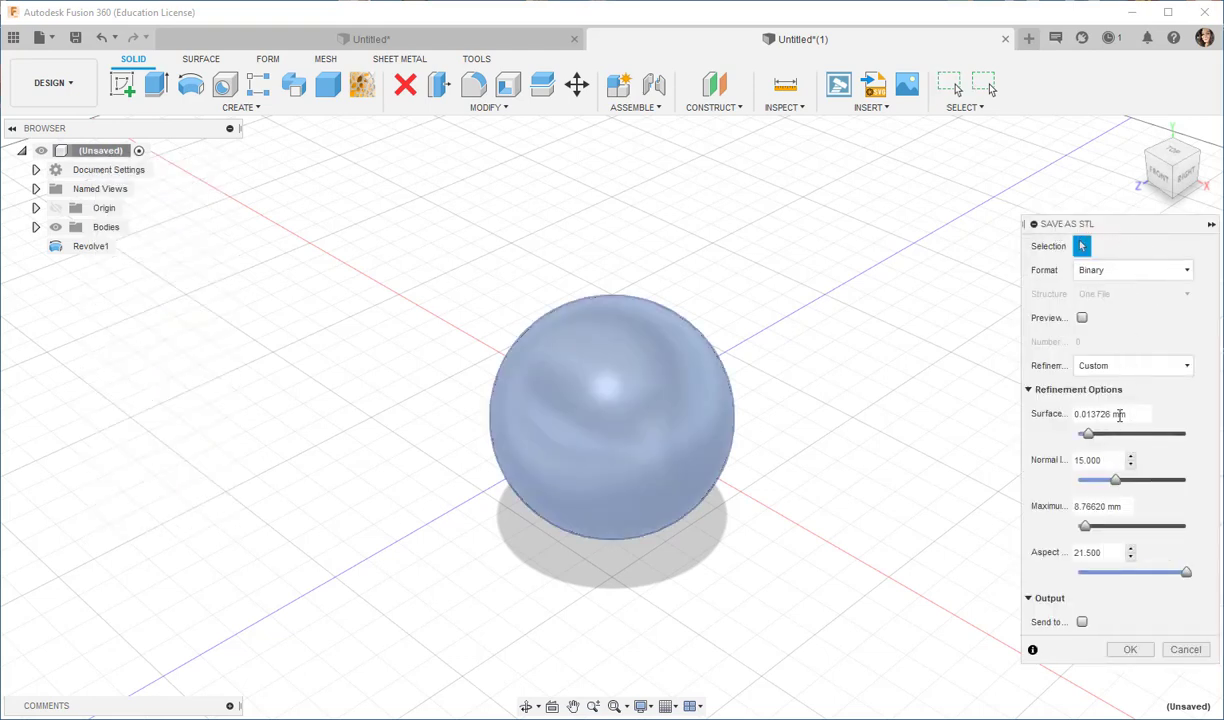
click(1129, 649)
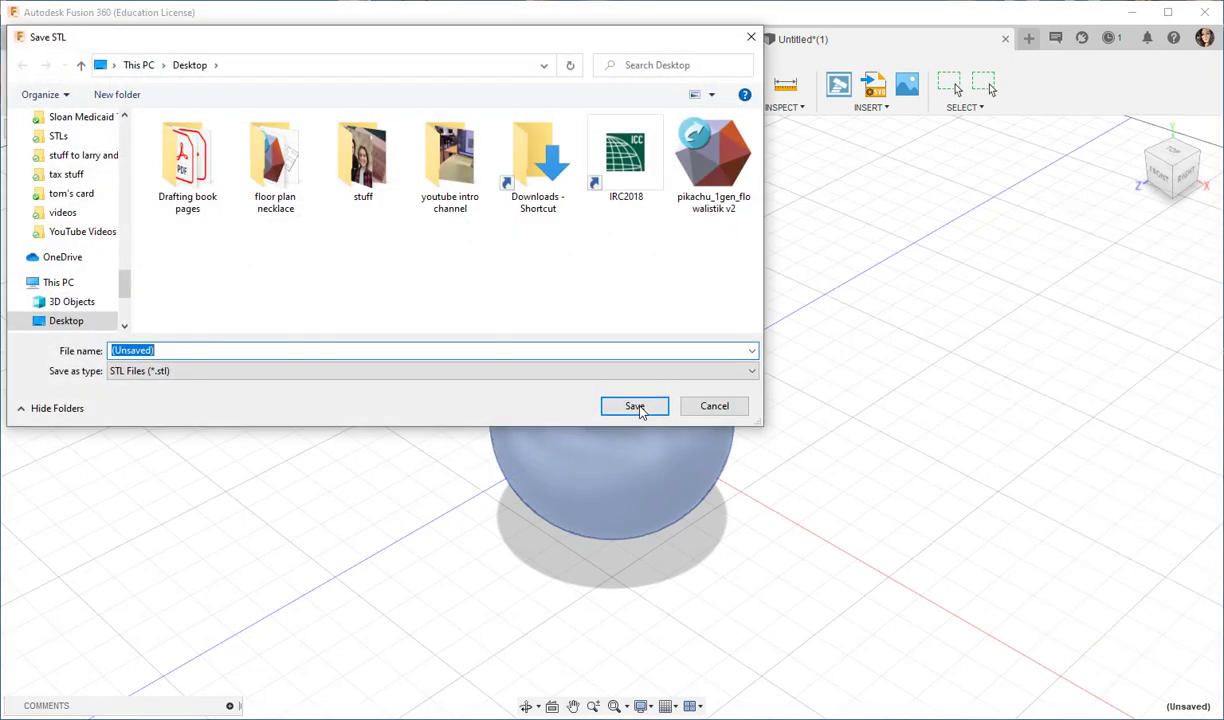
click(634, 406)
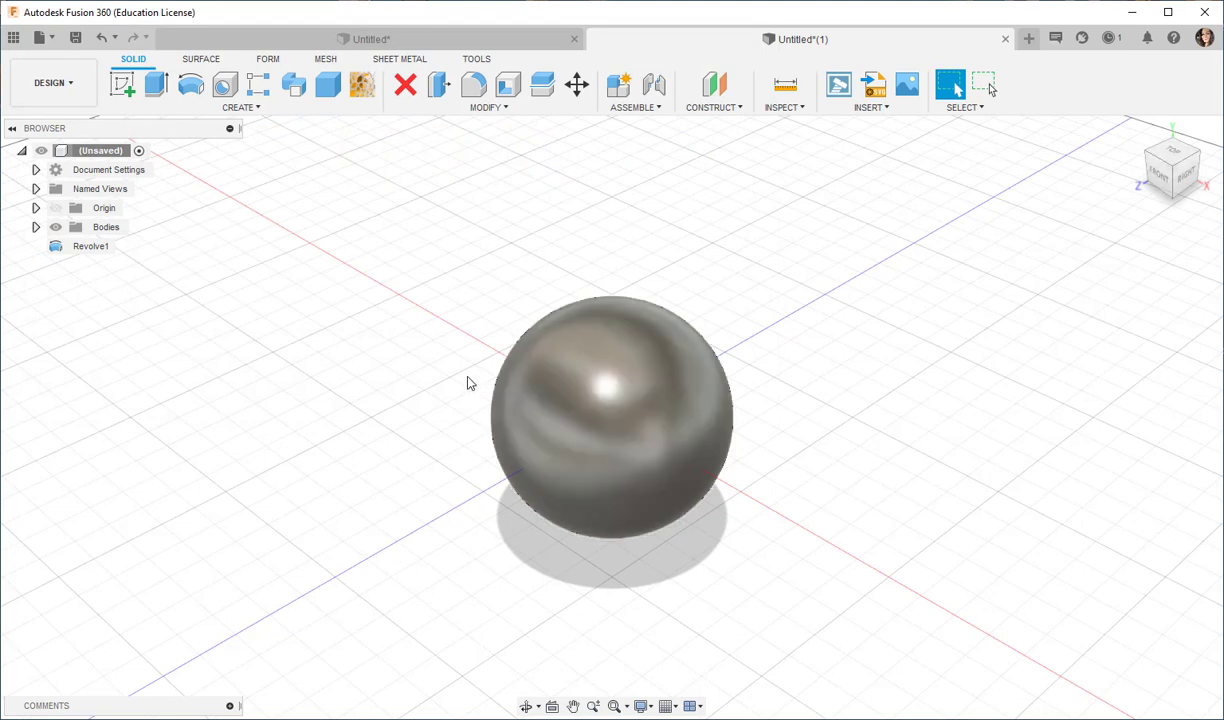
Step: Delete the solid sphere and insert the exported Desktop STL as a mesh body
click(568, 398)
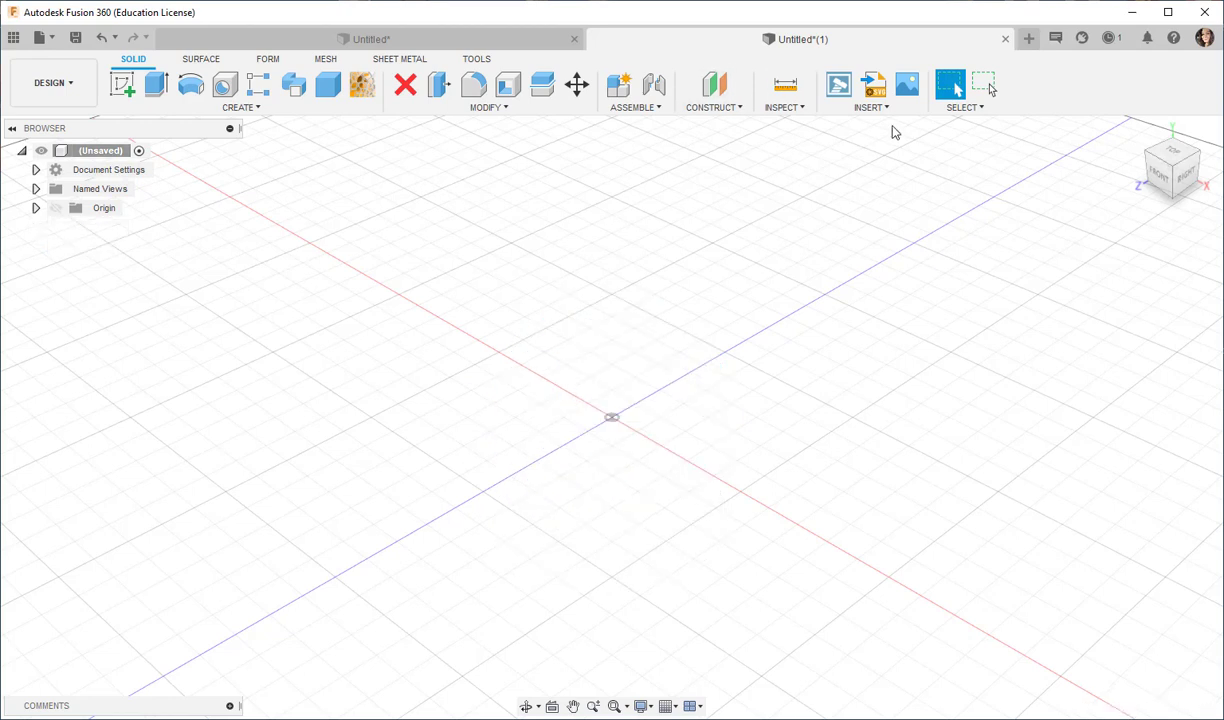
mouse_move(883, 120)
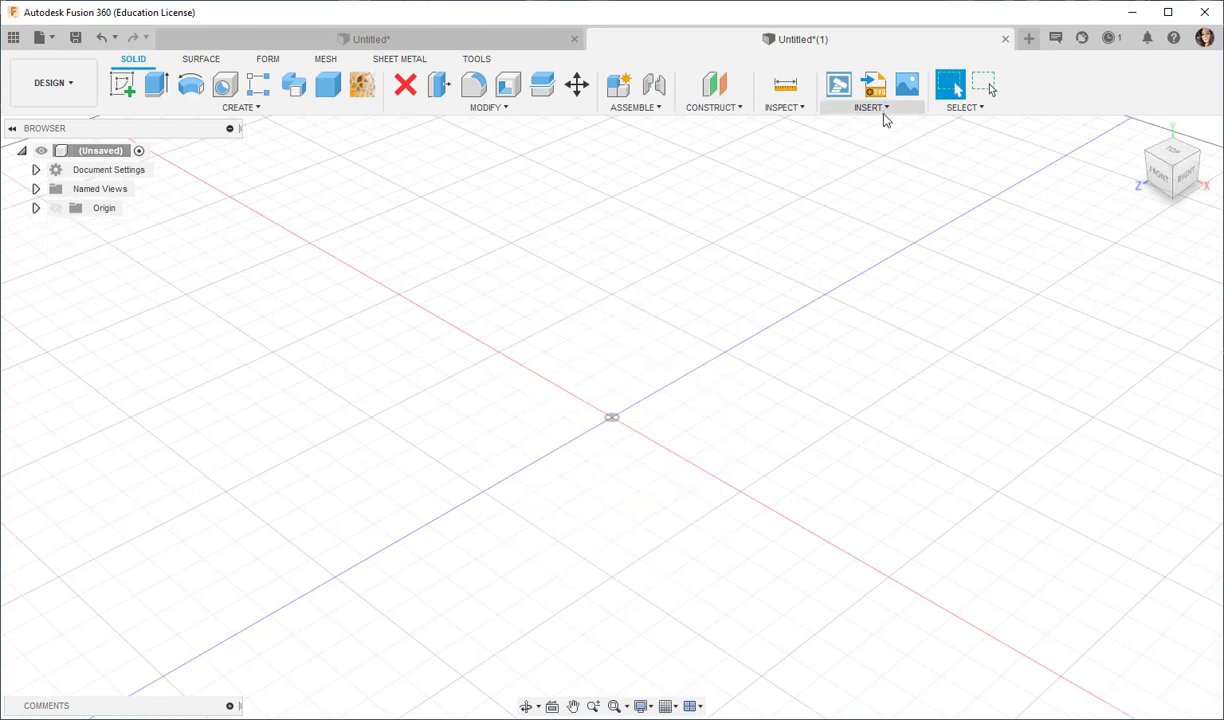
click(869, 107)
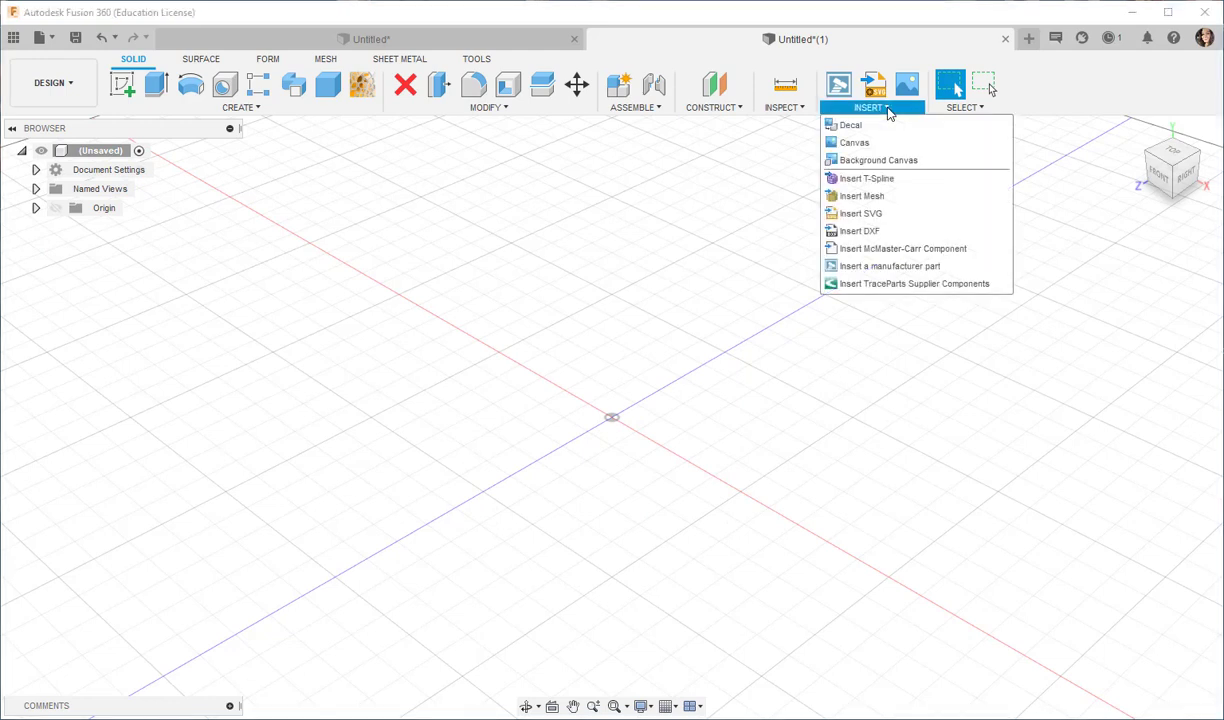
click(861, 213)
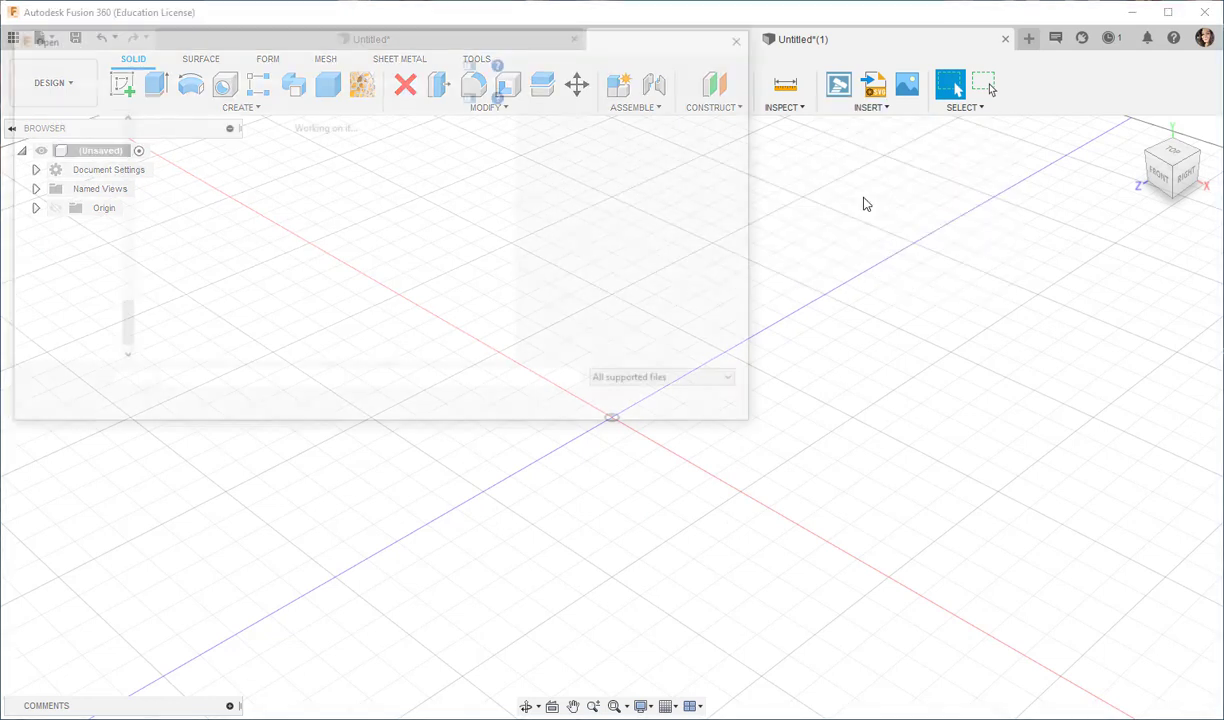
click(48, 38)
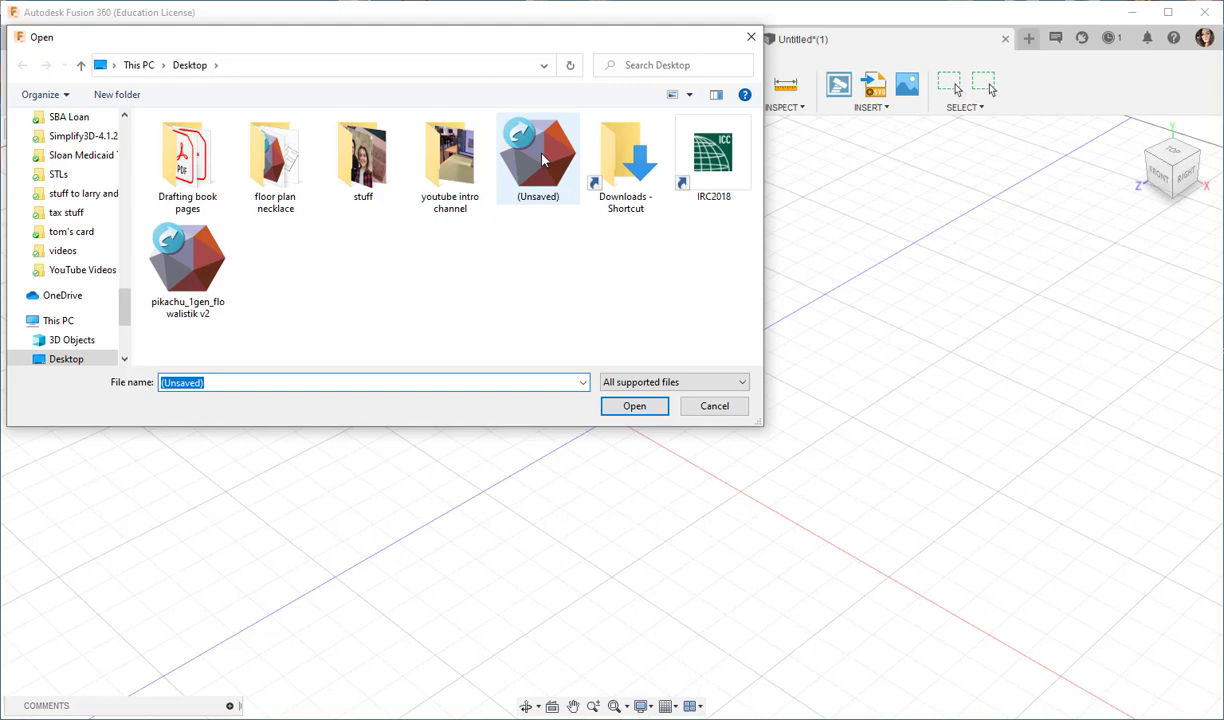
click(634, 405)
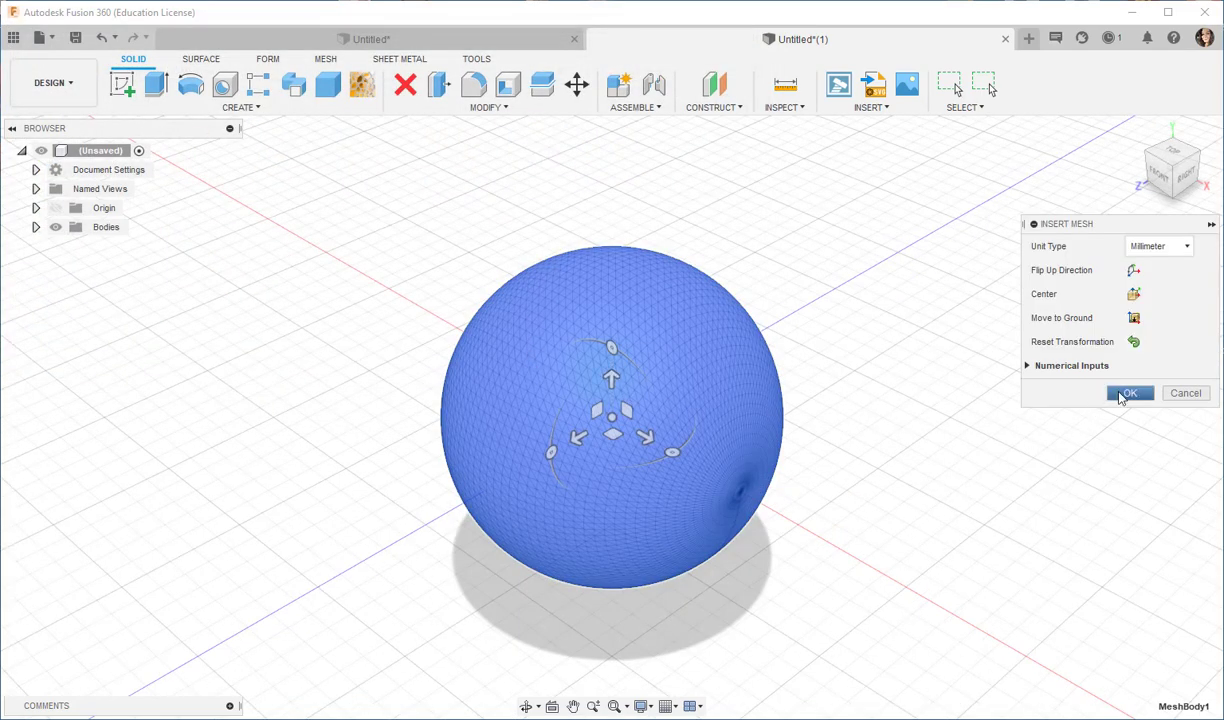
click(1128, 392)
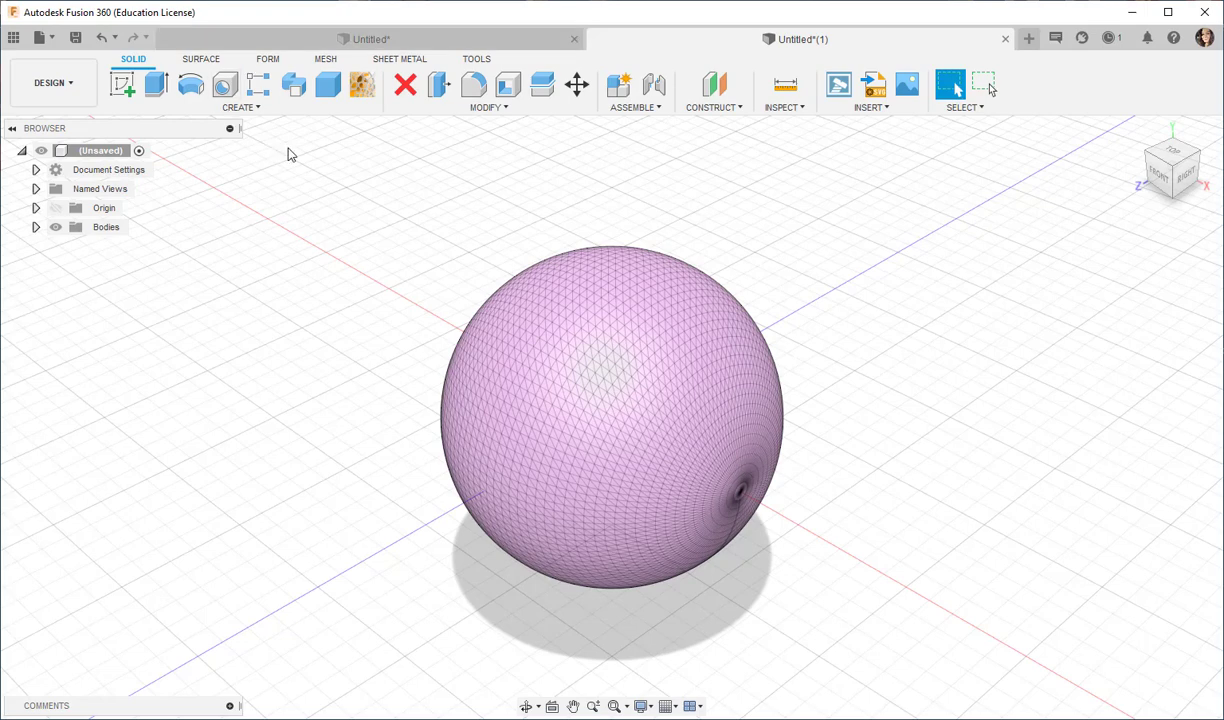
Step: Start the Reduce tool from the Mesh tab's Modify menu
click(325, 58)
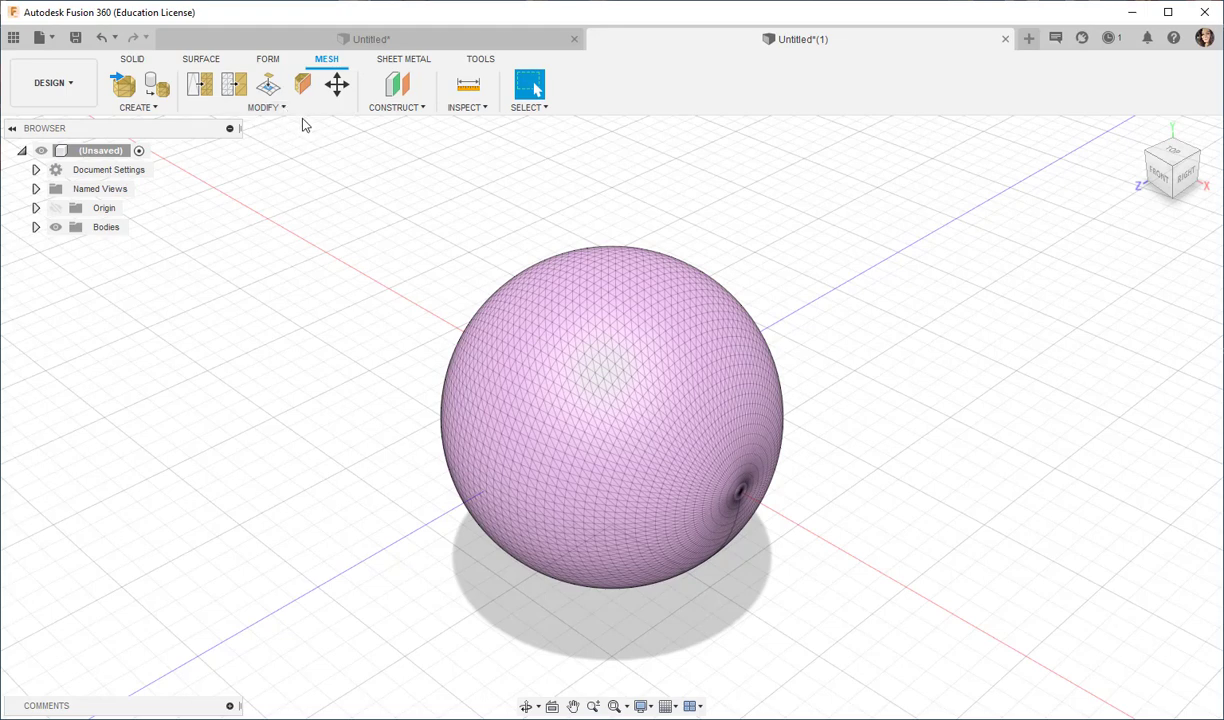
click(264, 107)
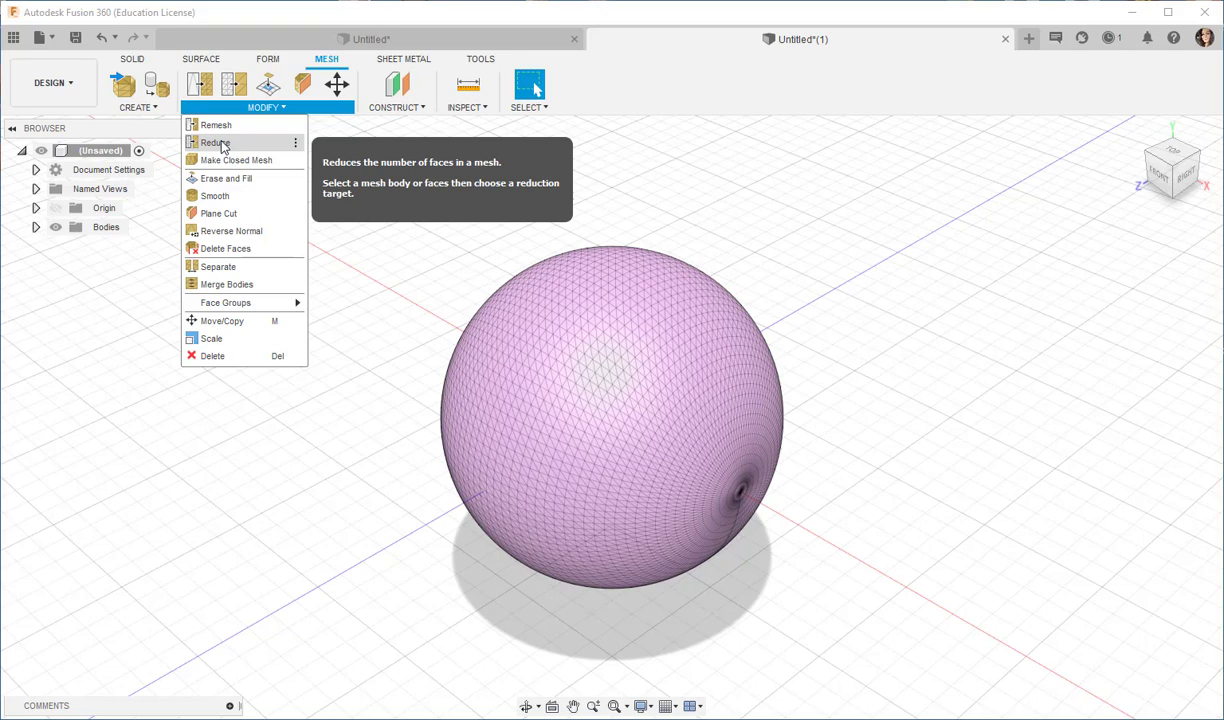
click(214, 142)
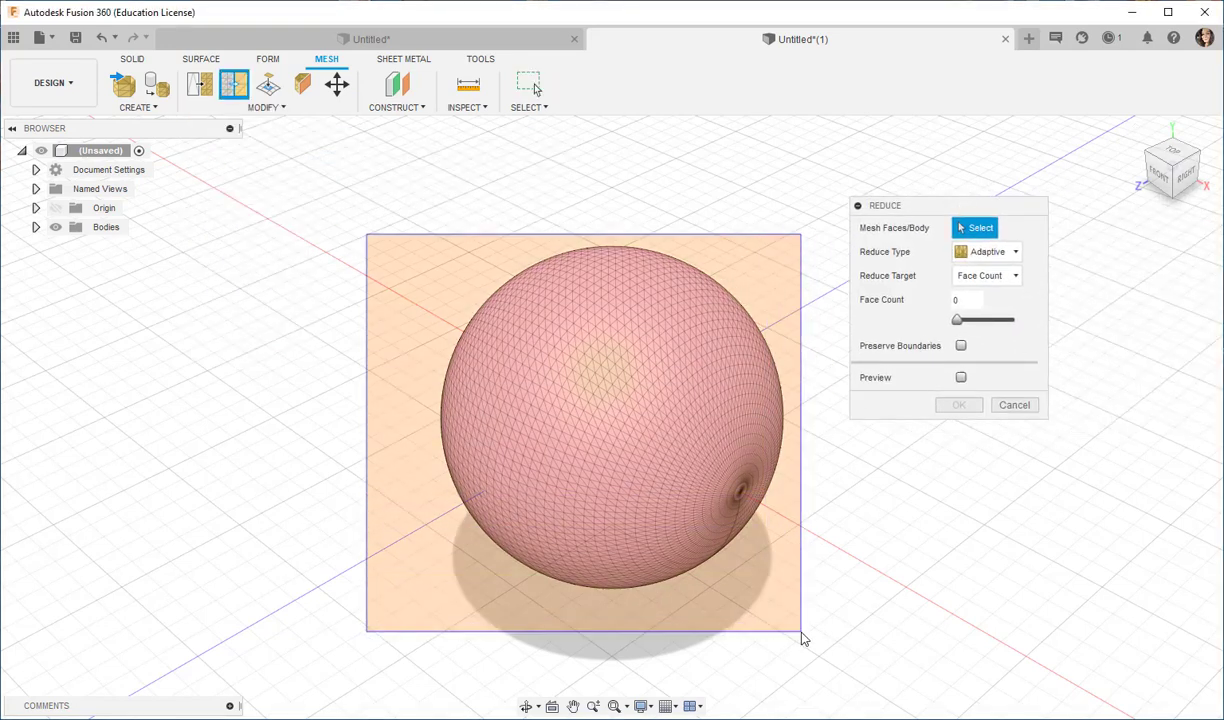
Step: Reduce the mesh sphere by Face Count to a 150-face target
click(583, 420)
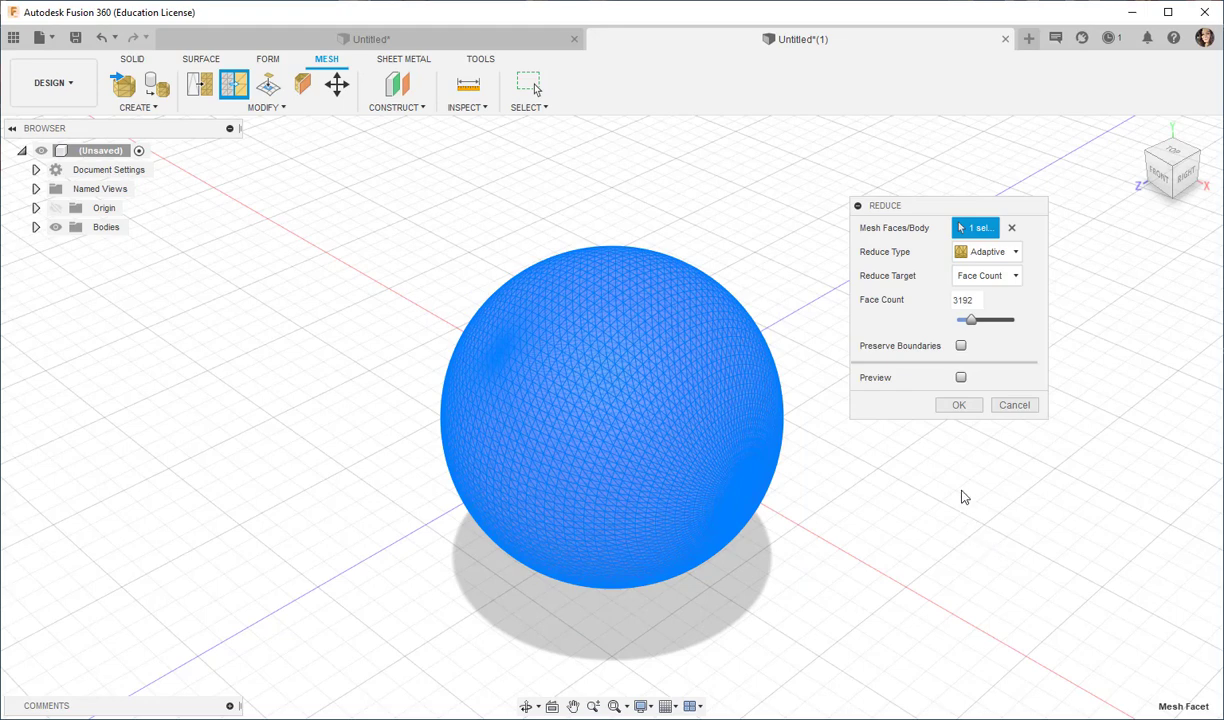
click(985, 275)
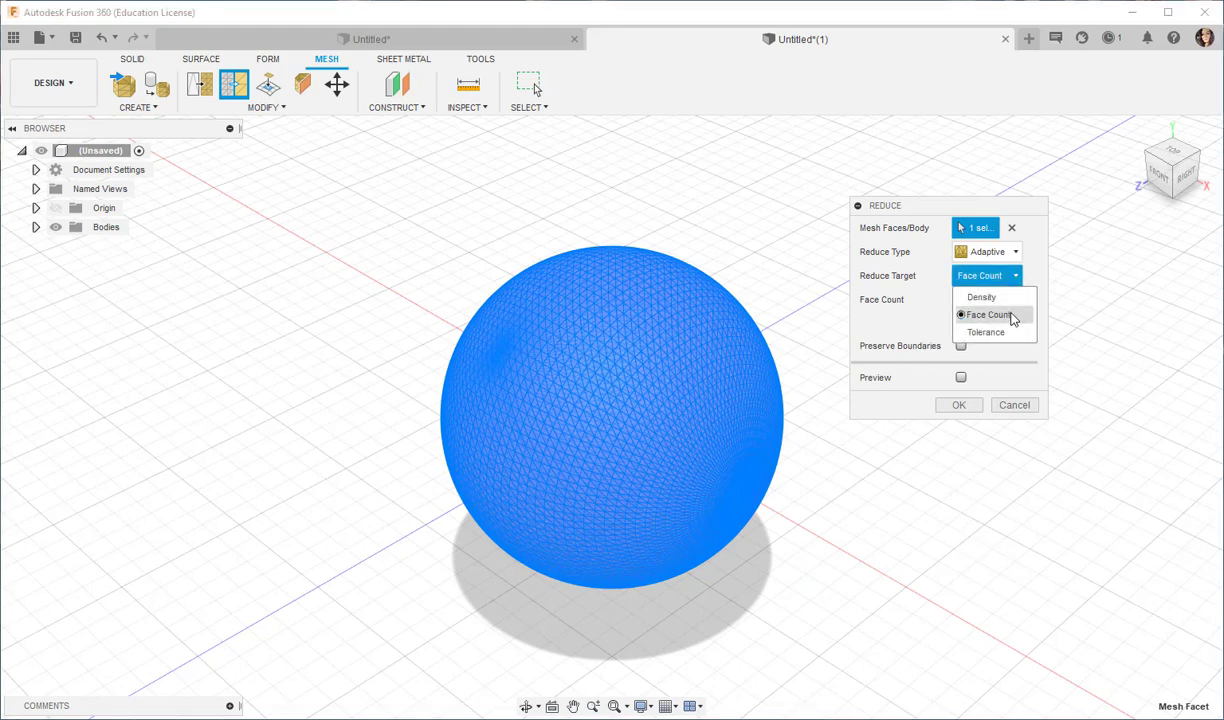
click(988, 314)
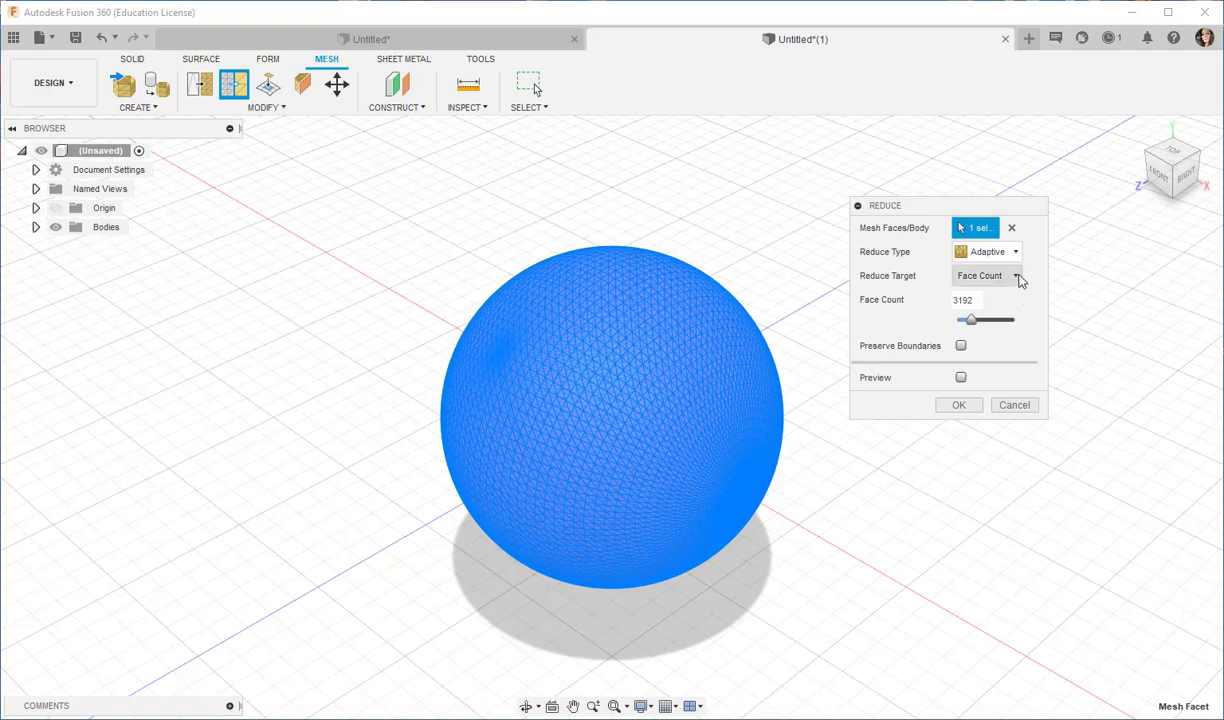
click(1016, 275)
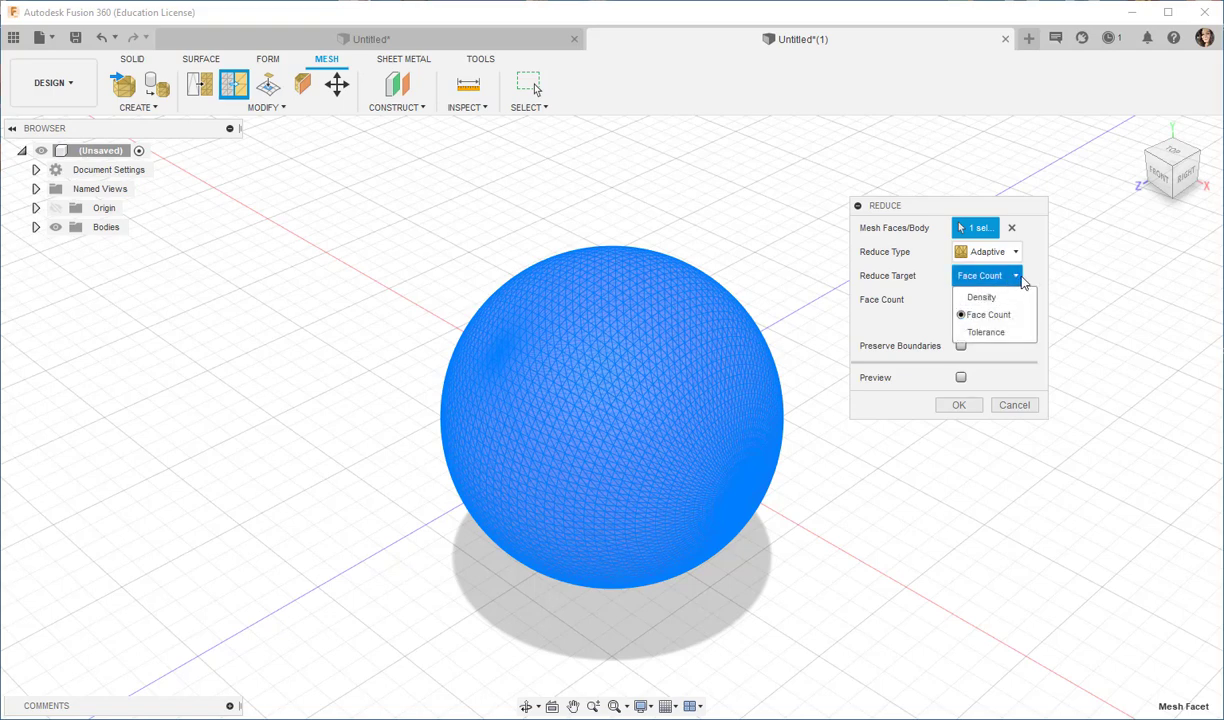
click(986, 314)
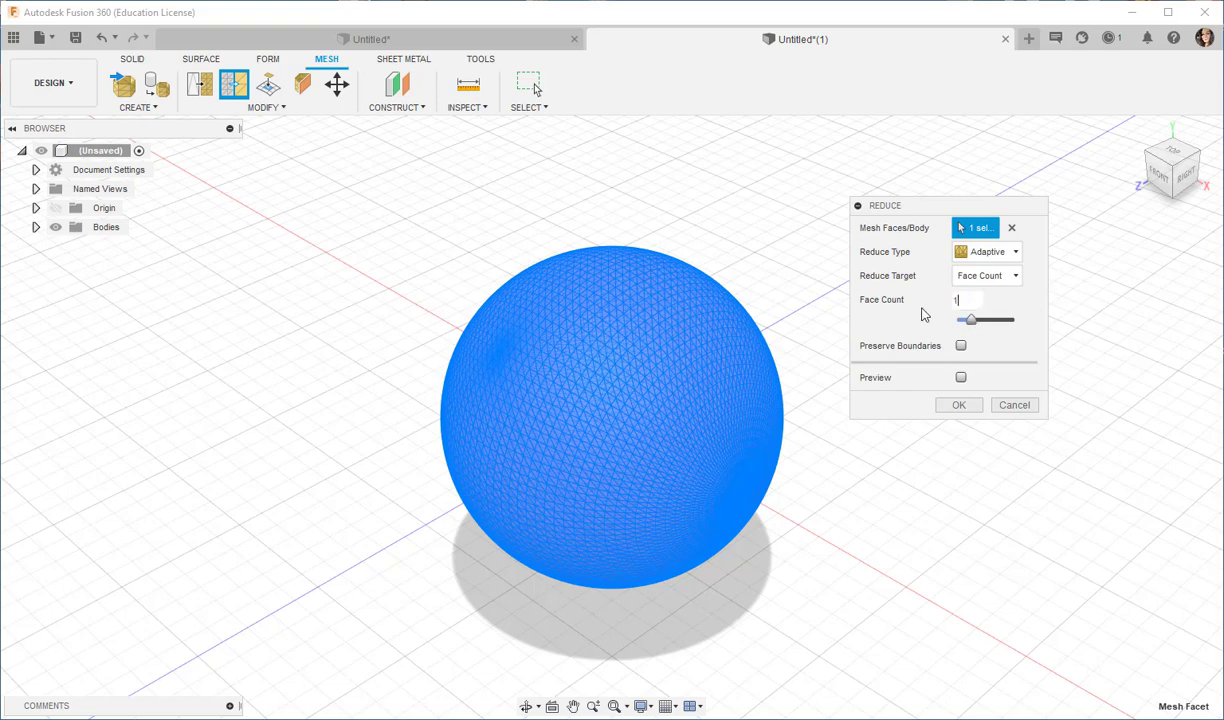
text(150)
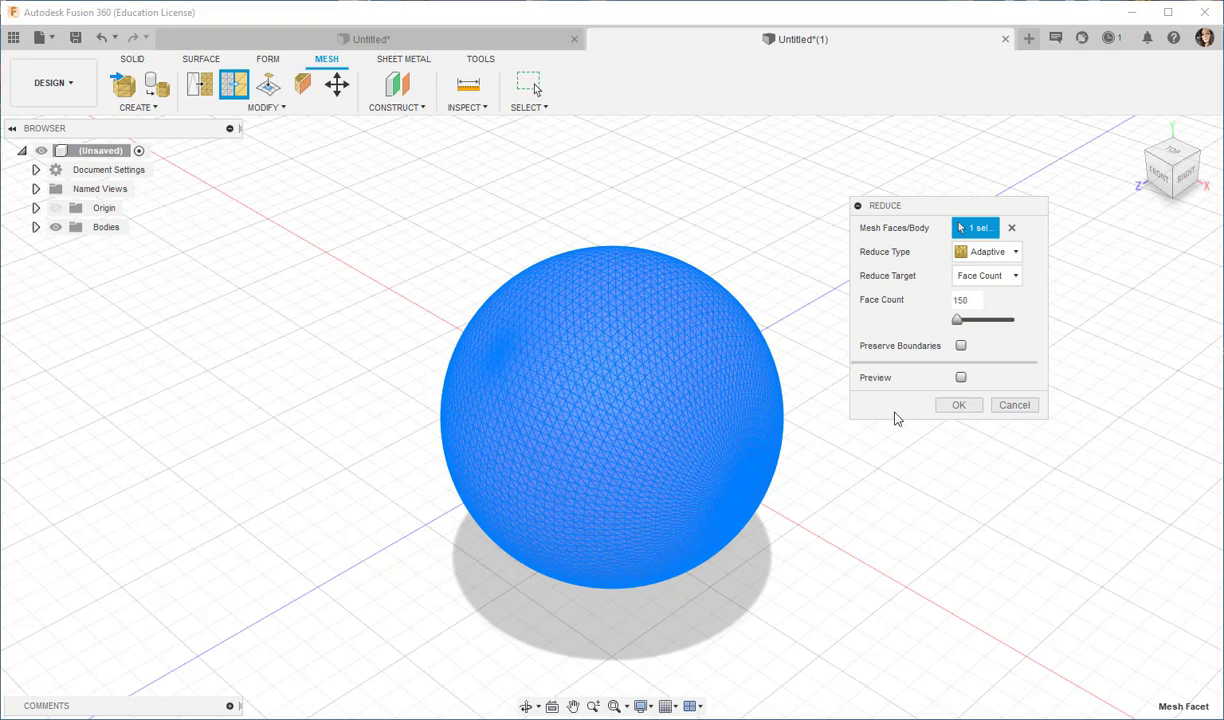
click(957, 405)
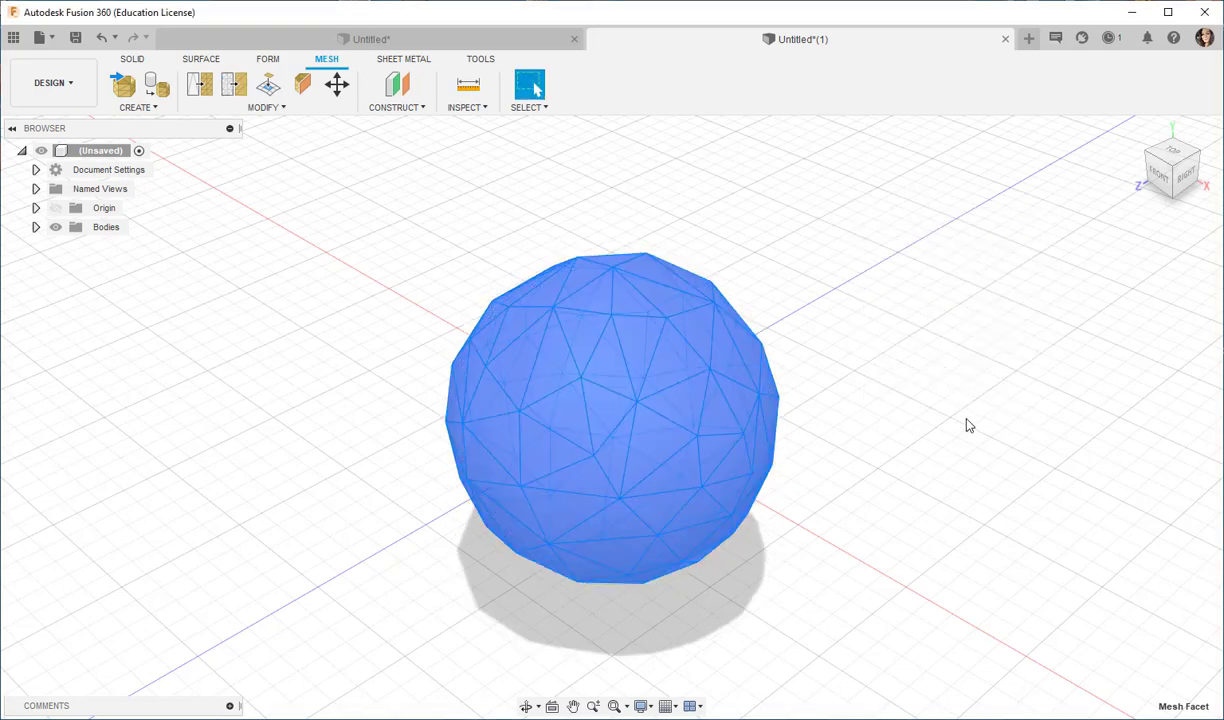